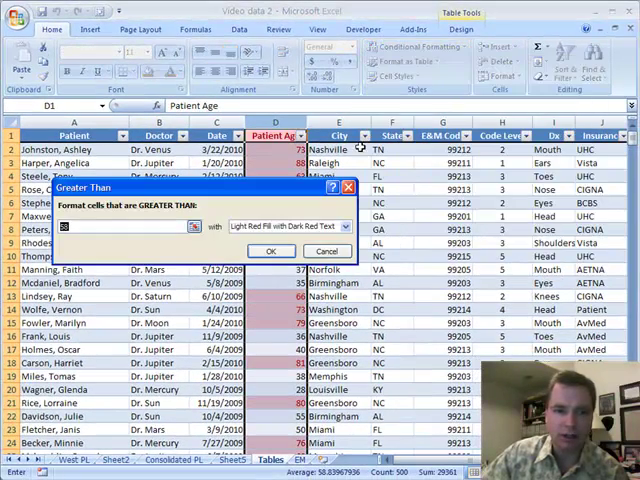
Step: Apply the Greater Than 70 rule with Light Red Fill and Dark Red Text to Patient Age
type("70")
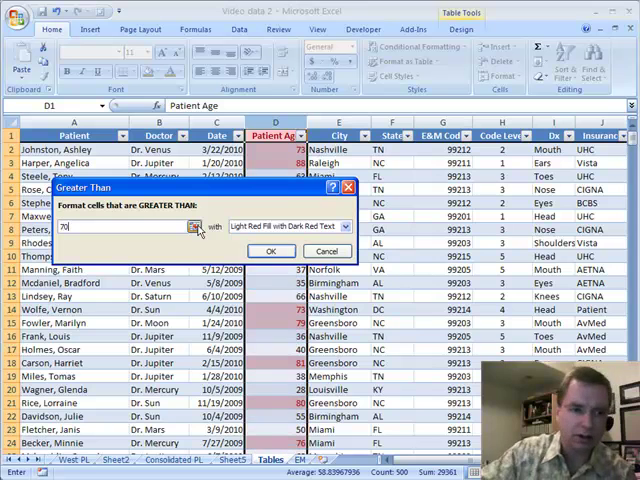
left_click(270, 250)
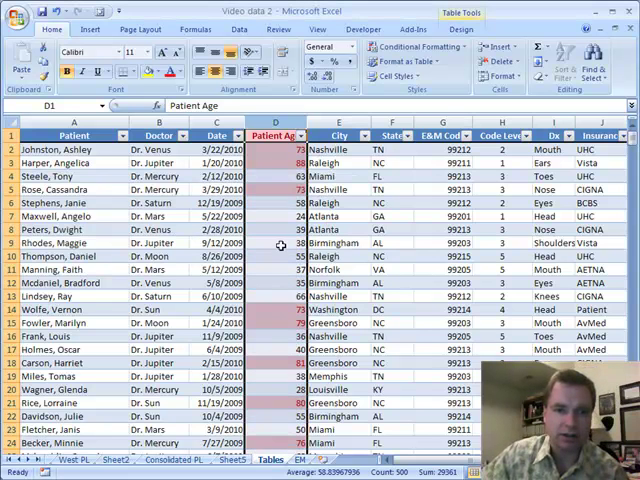
Step: Select a table cell and scroll down to the empty row after record 500
left_click(276, 230)
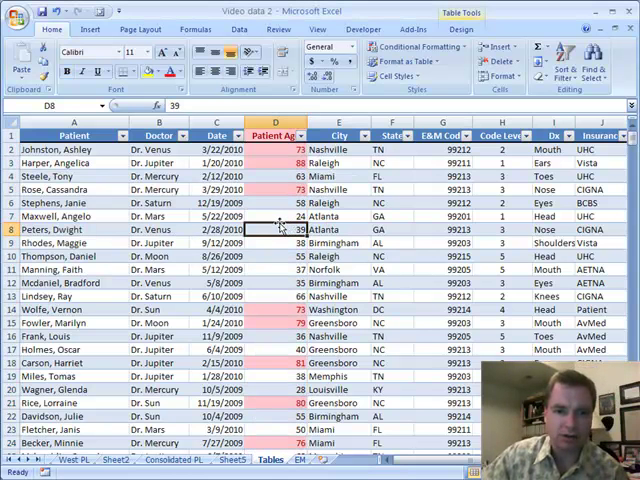
scroll("down", 3)
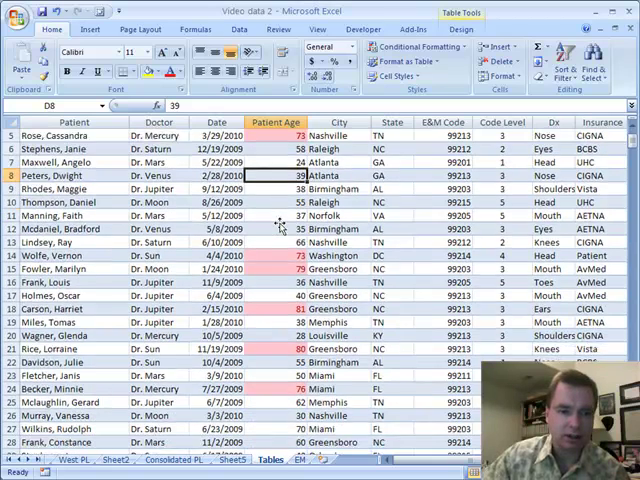
scroll("down", 3)
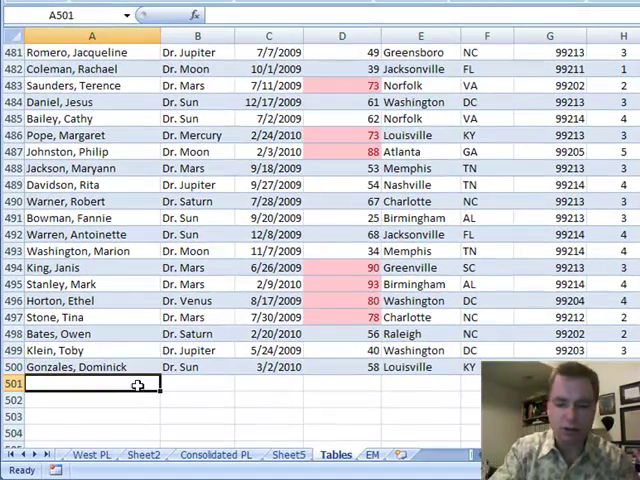
Step: Enter row 501: patient 'Test,' with date 4/1/2010, age 99 and 'Dr.' physician
type("Test, This is A")
left_click(196, 384)
type("Dr. Jupiter")
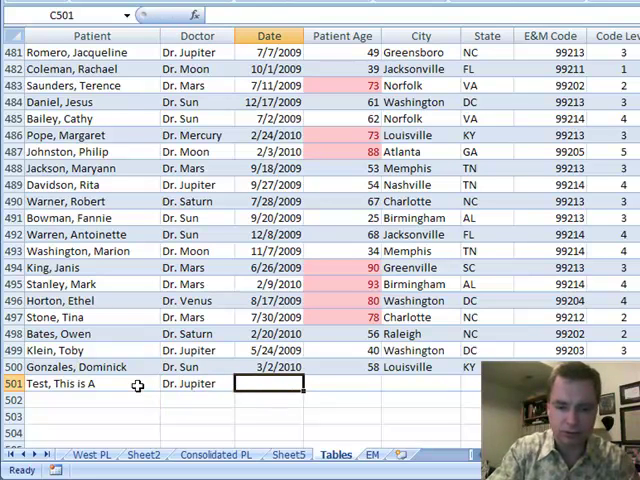
type("4/1/")
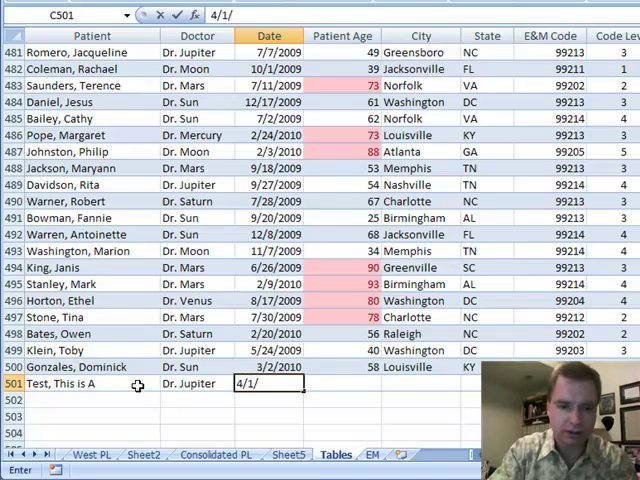
type("2010")
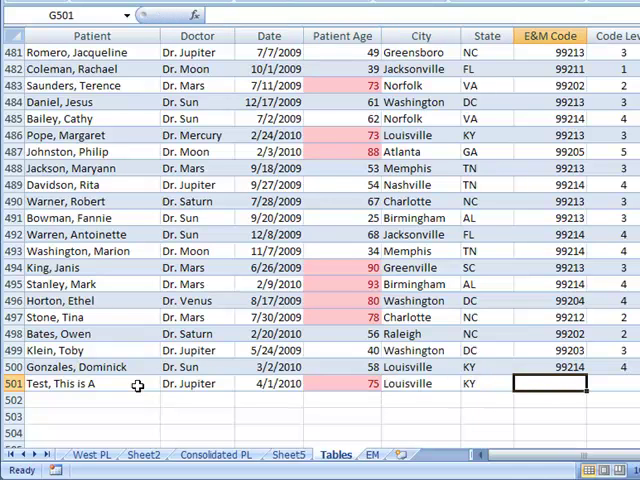
type("99211")
type("Nara")
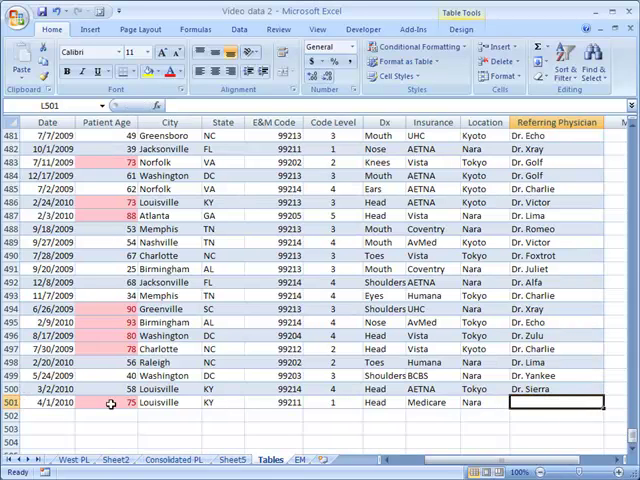
type("Dr.")
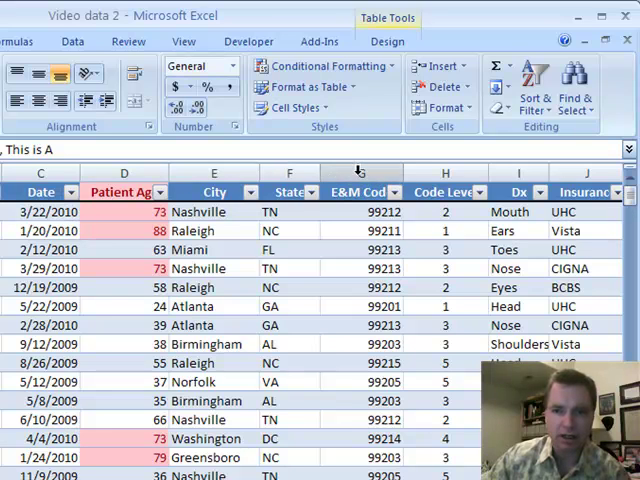
Step: Scroll back toward the top rows of the patient table
scroll("down", 3)
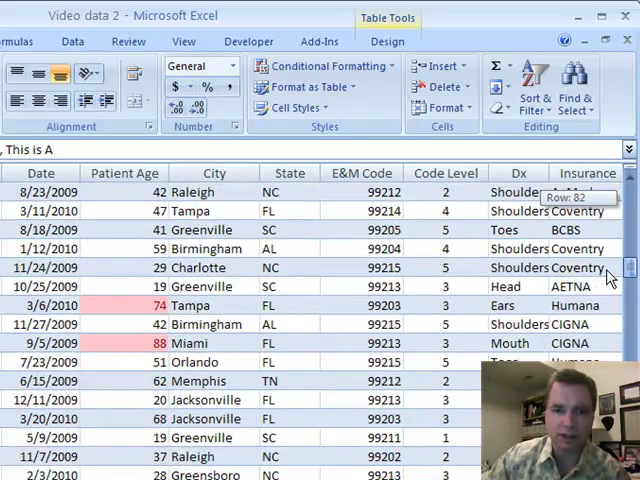
scroll("down", 3)
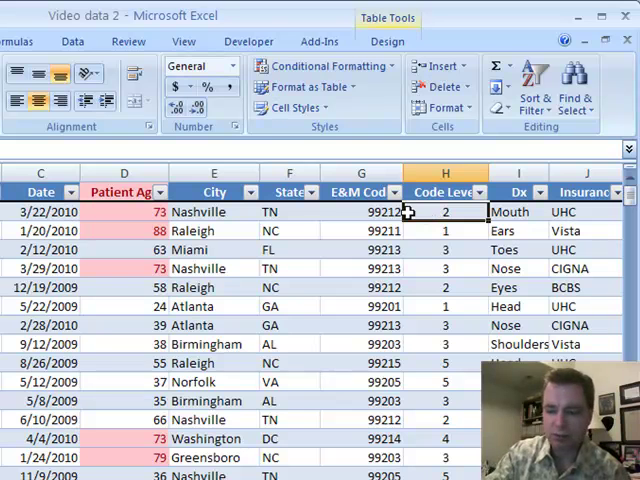
Step: Start a =MONTH( formula in cell M2 beside Referring Physician using AutoComplete
left_click(512, 212)
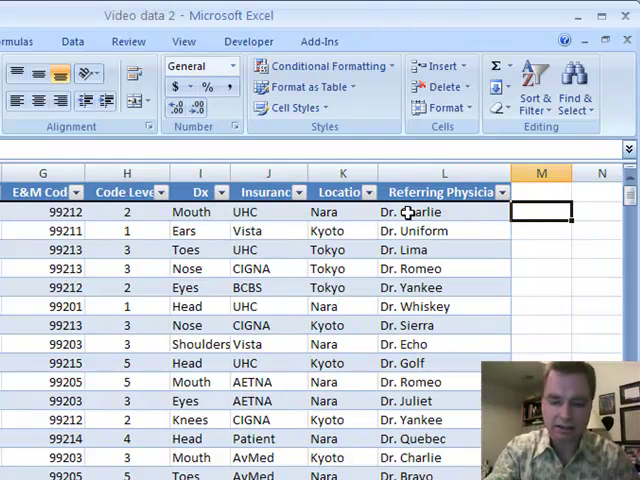
type("=")
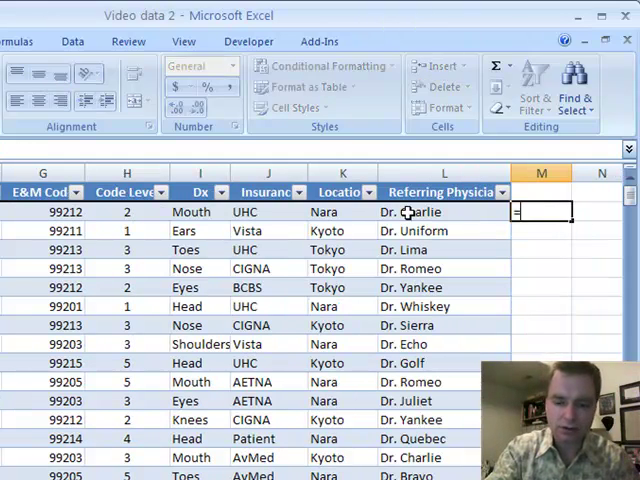
type("month")
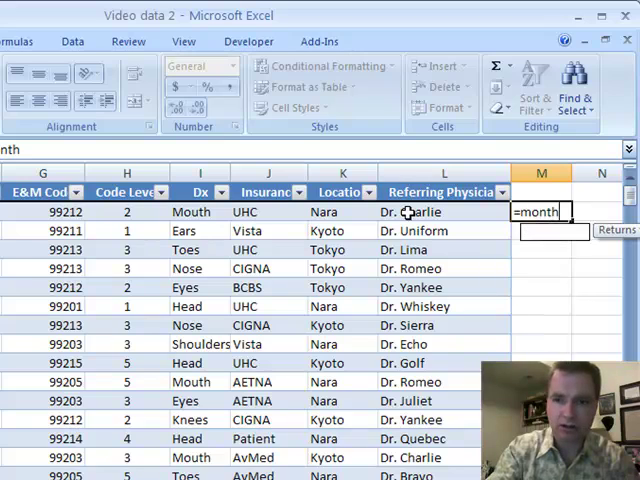
left_click(344, 212)
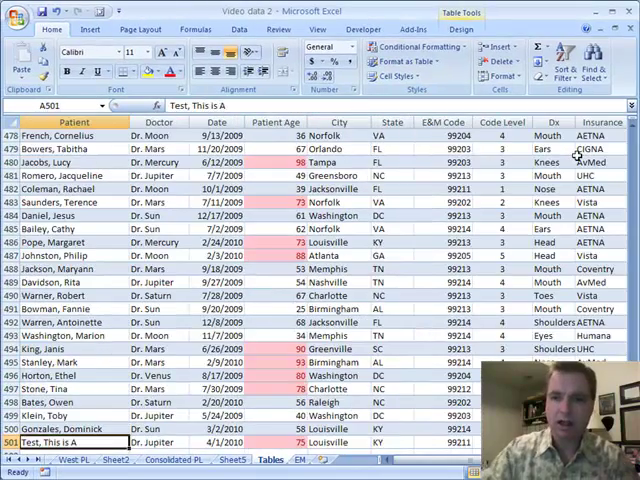
Step: Scroll to column M and down the rows to check the auto-filled MONTH values
scroll("right", 3)
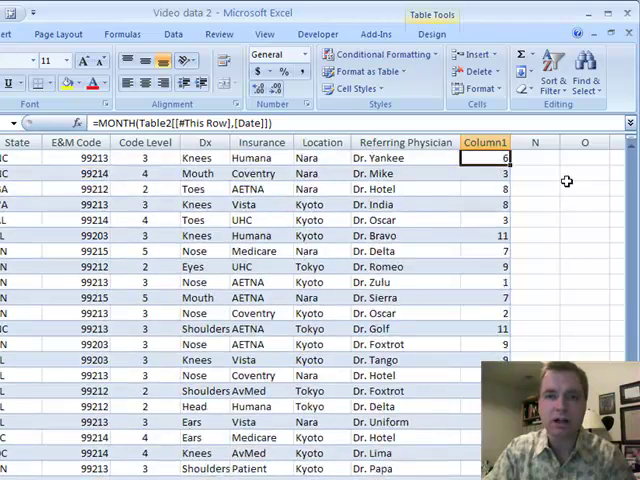
scroll("down", 3)
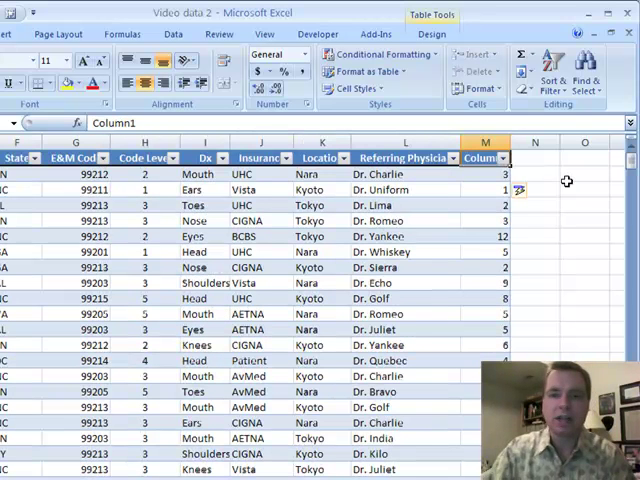
mouse_move(578, 238)
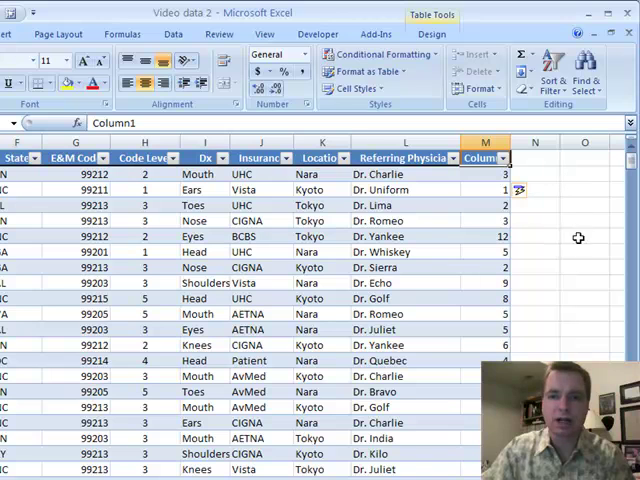
left_click(534, 252)
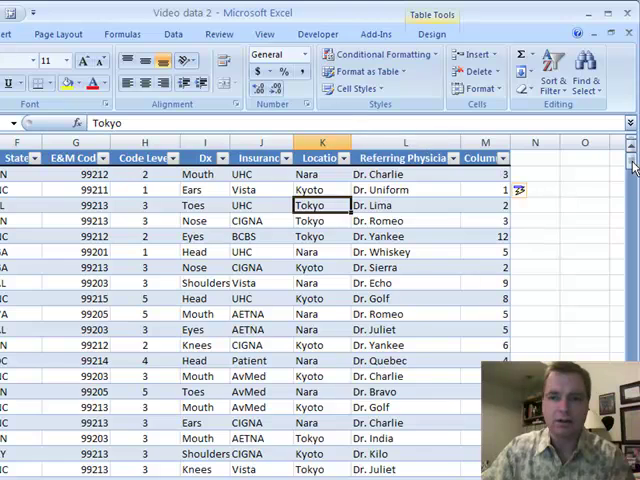
scroll("down", 3)
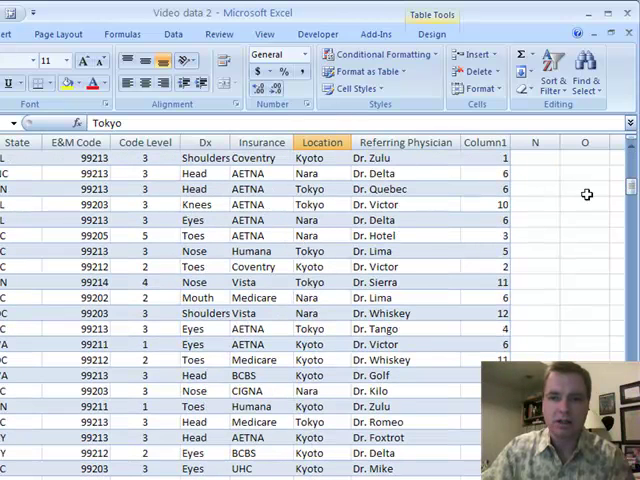